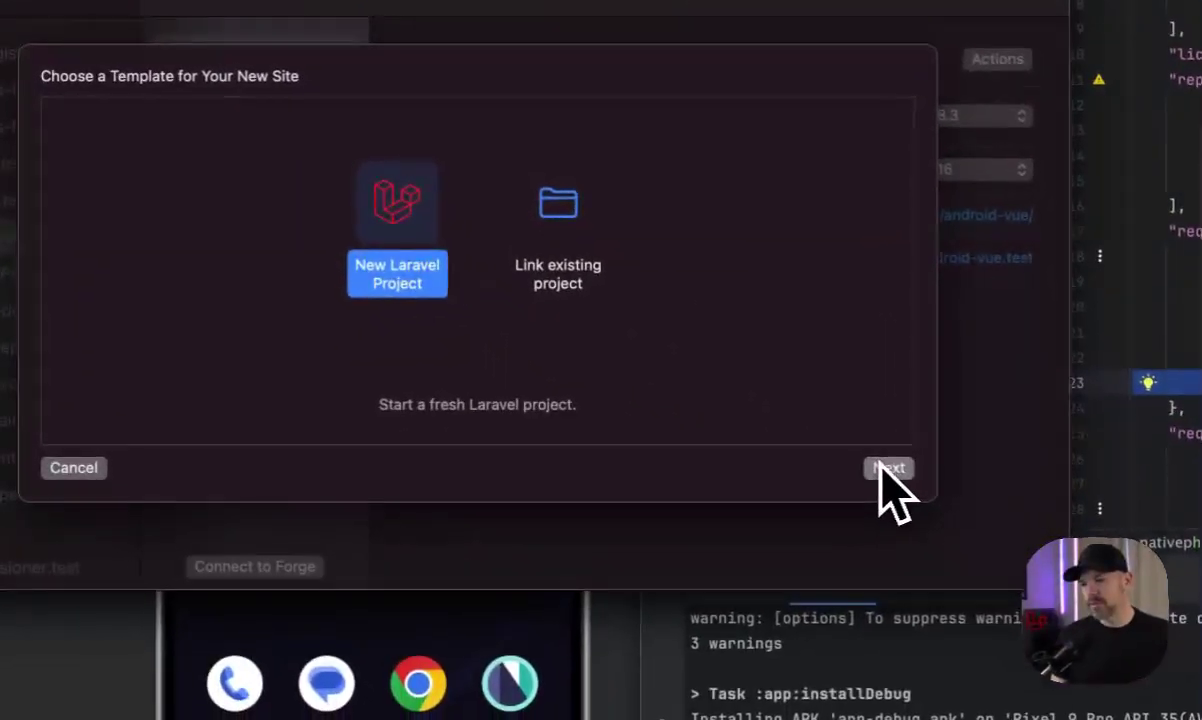
Create the Laravel site 'android-react' in Herd with React, built-in auth and Pest
click(888, 467)
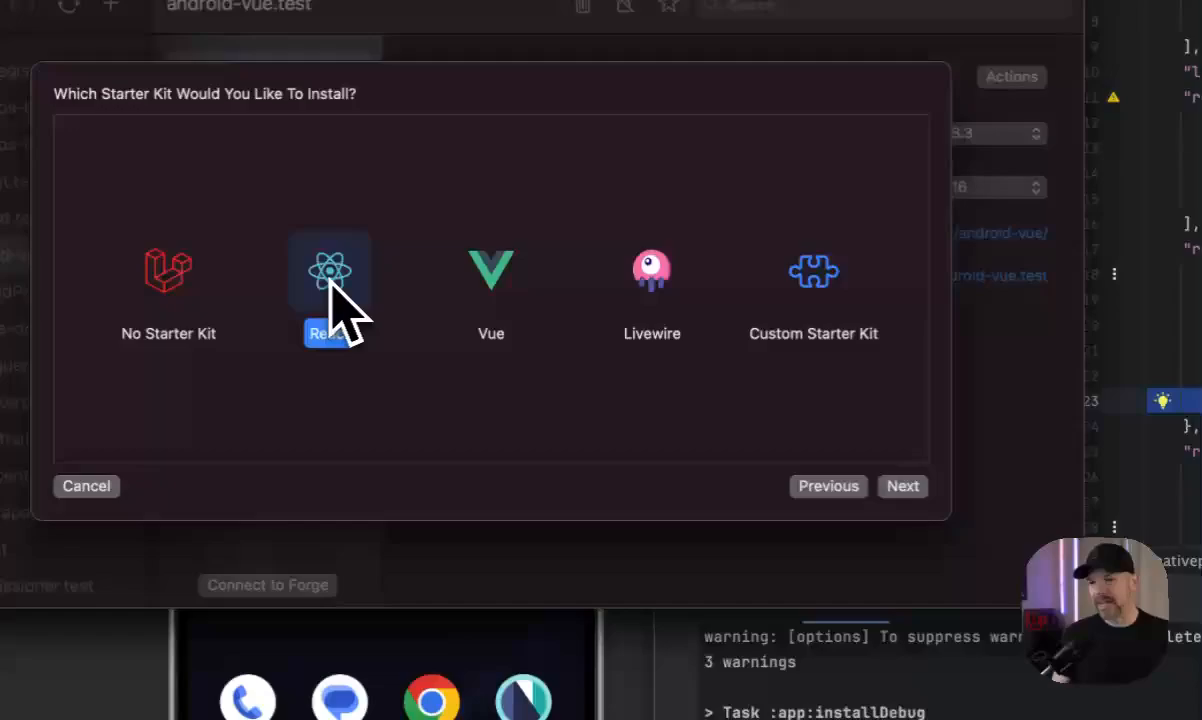
click(902, 486)
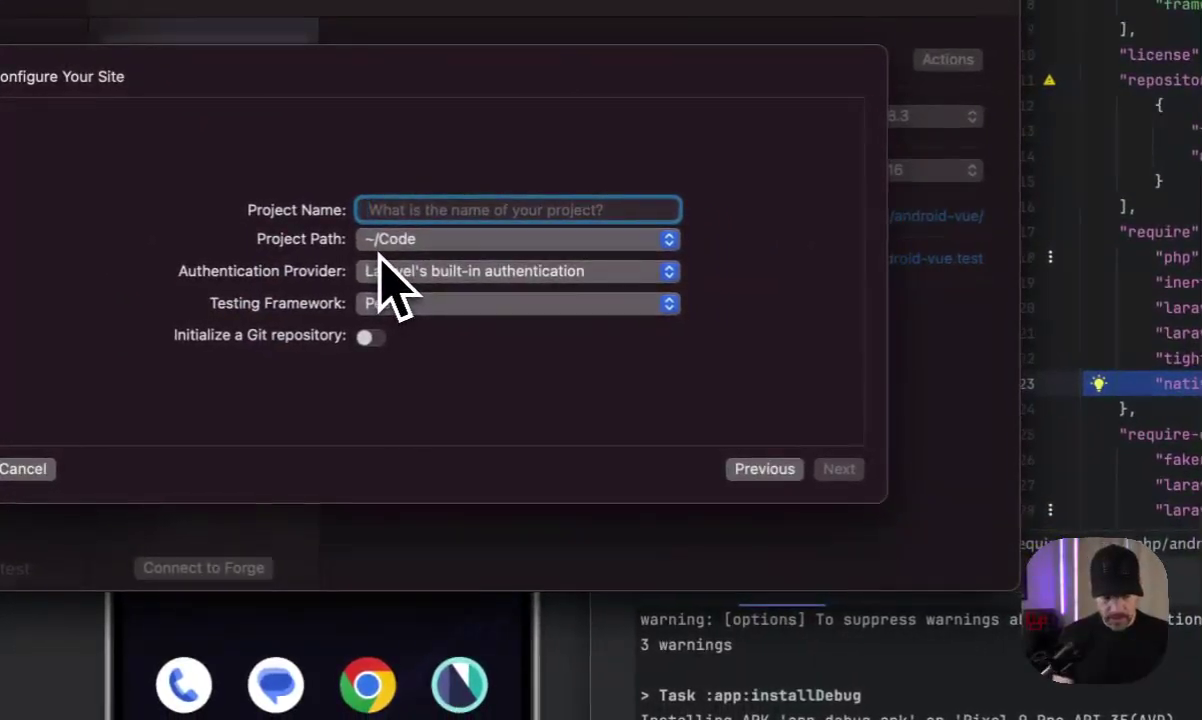
text(android-react)
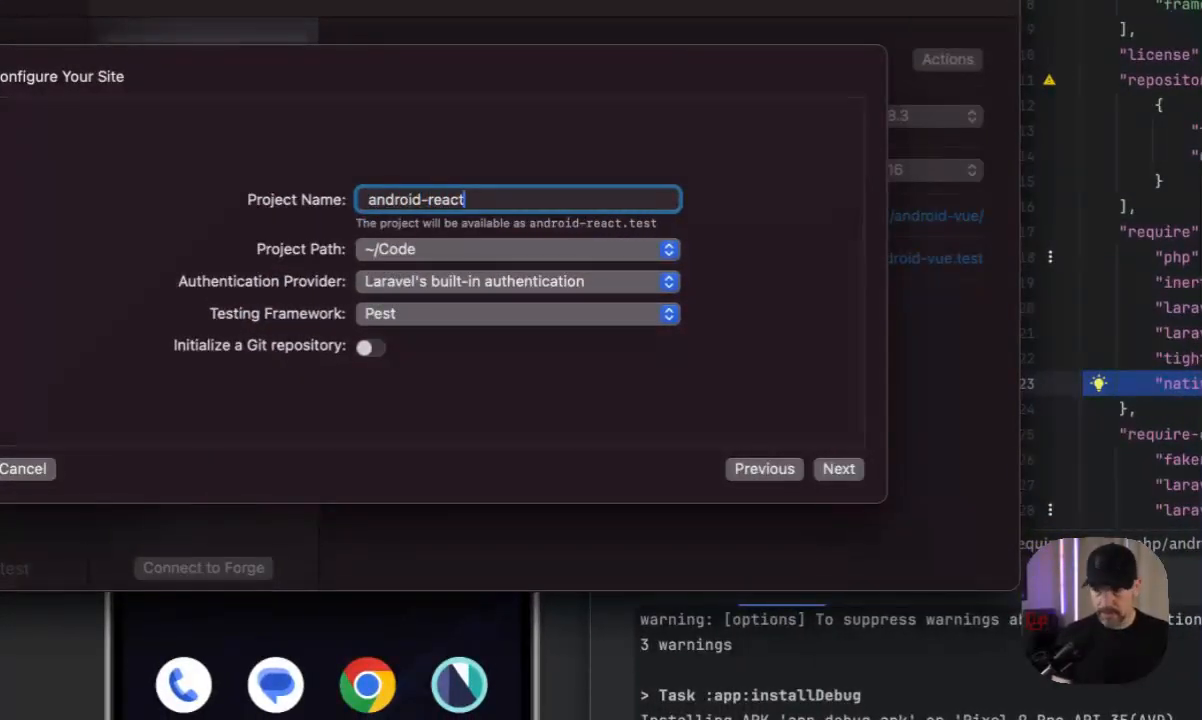
mouse_move(513, 330)
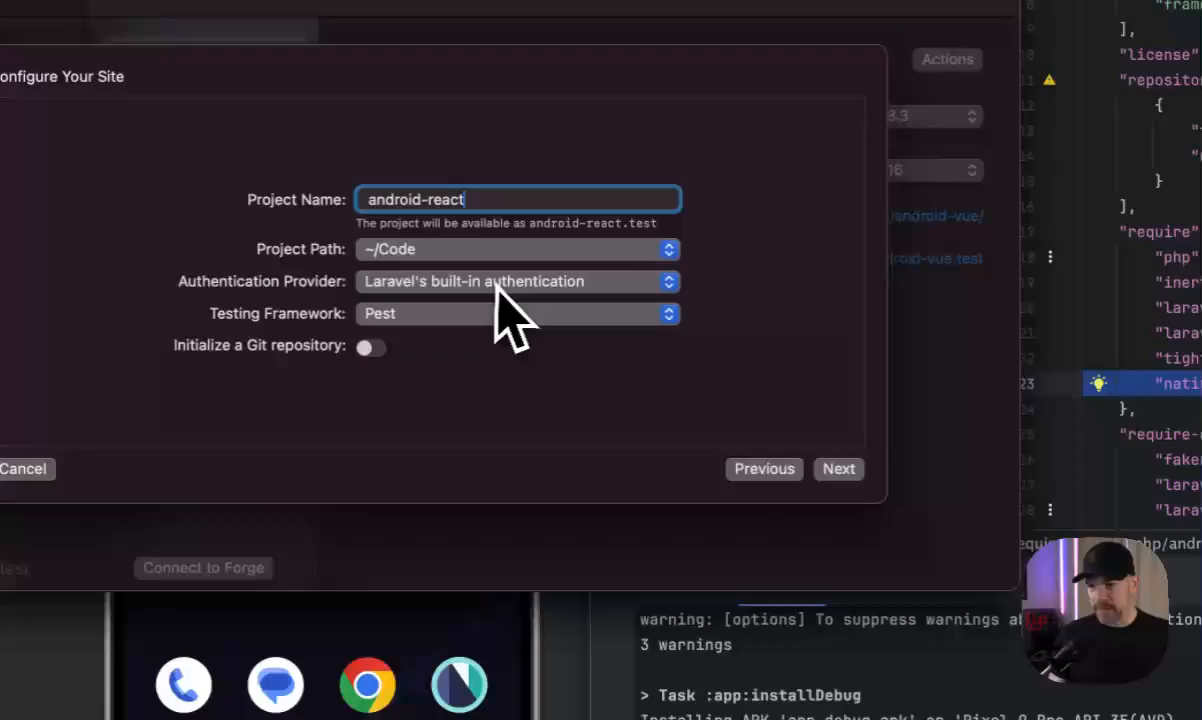
mouse_move(485, 390)
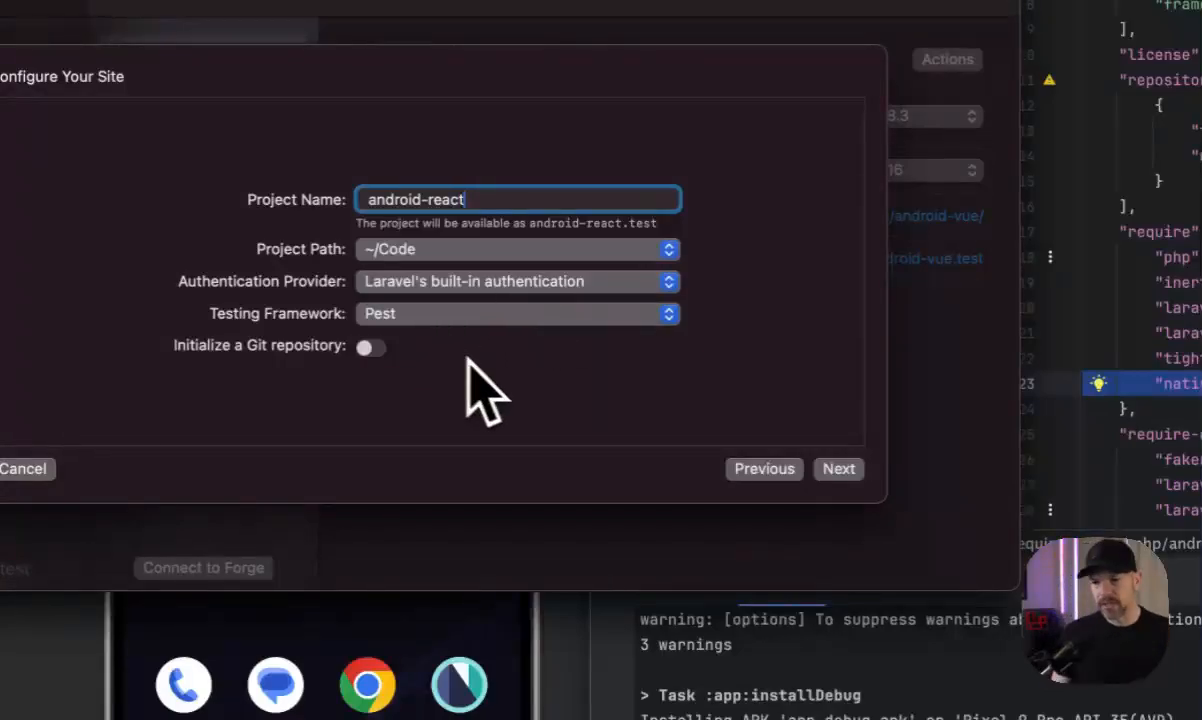
click(838, 468)
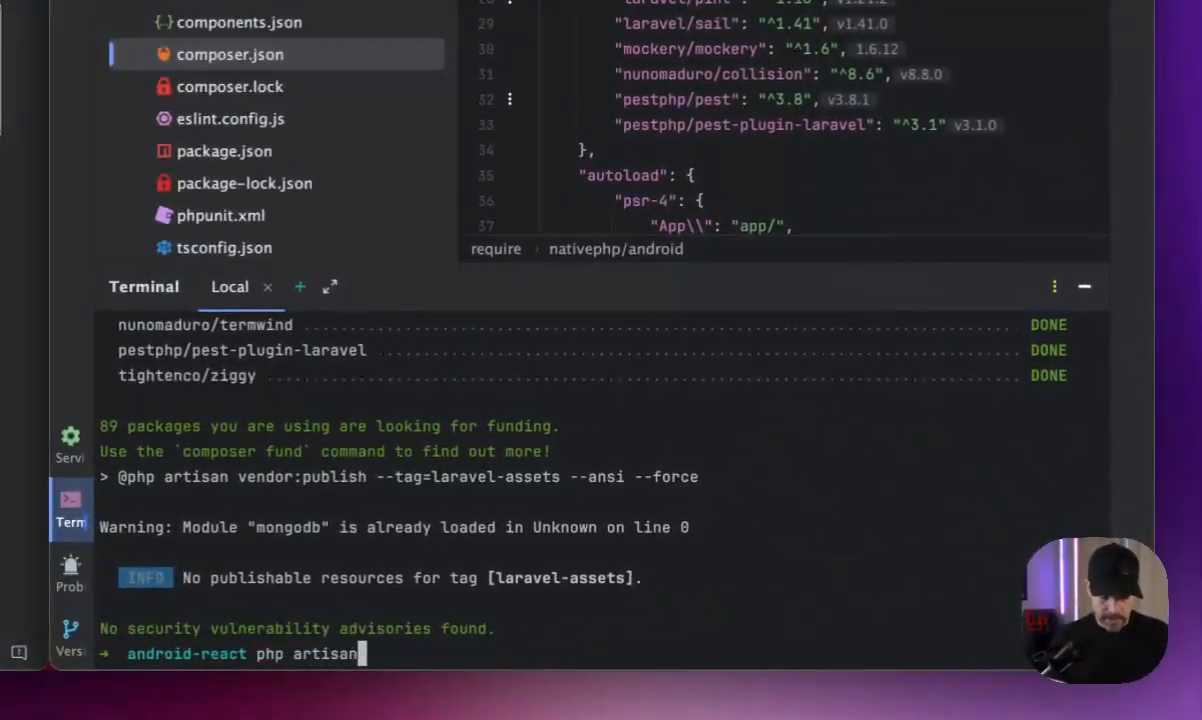
text(native:and)
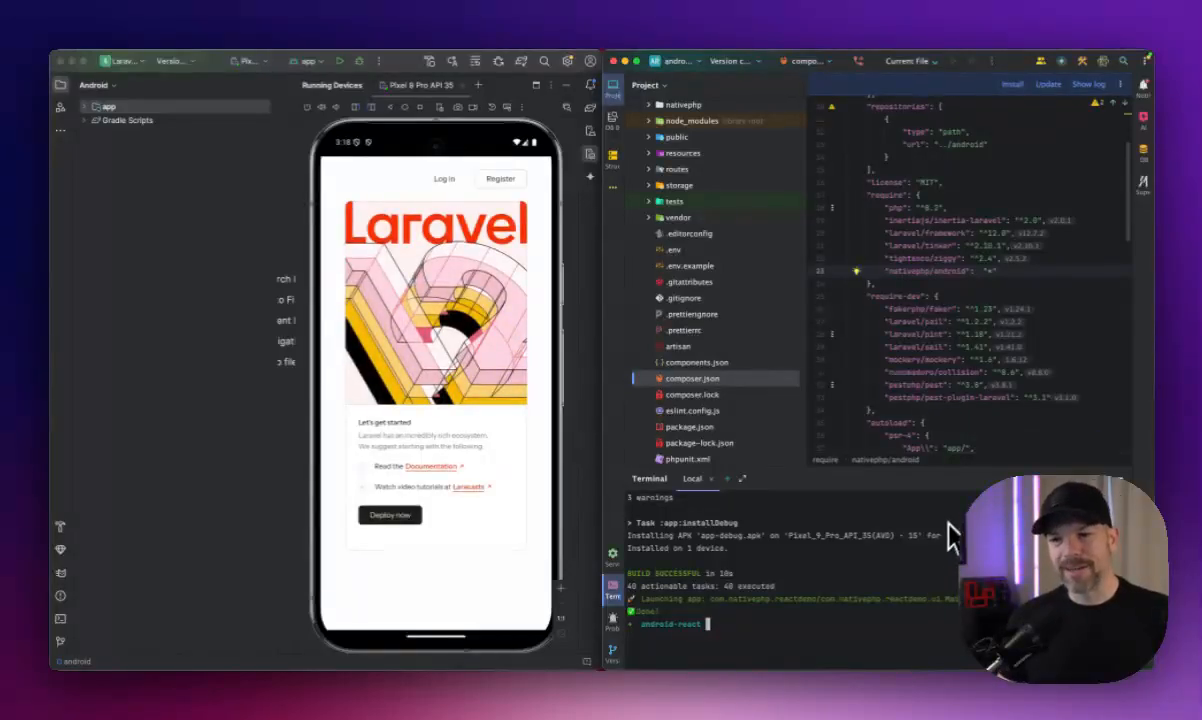
mouse_move(695, 450)
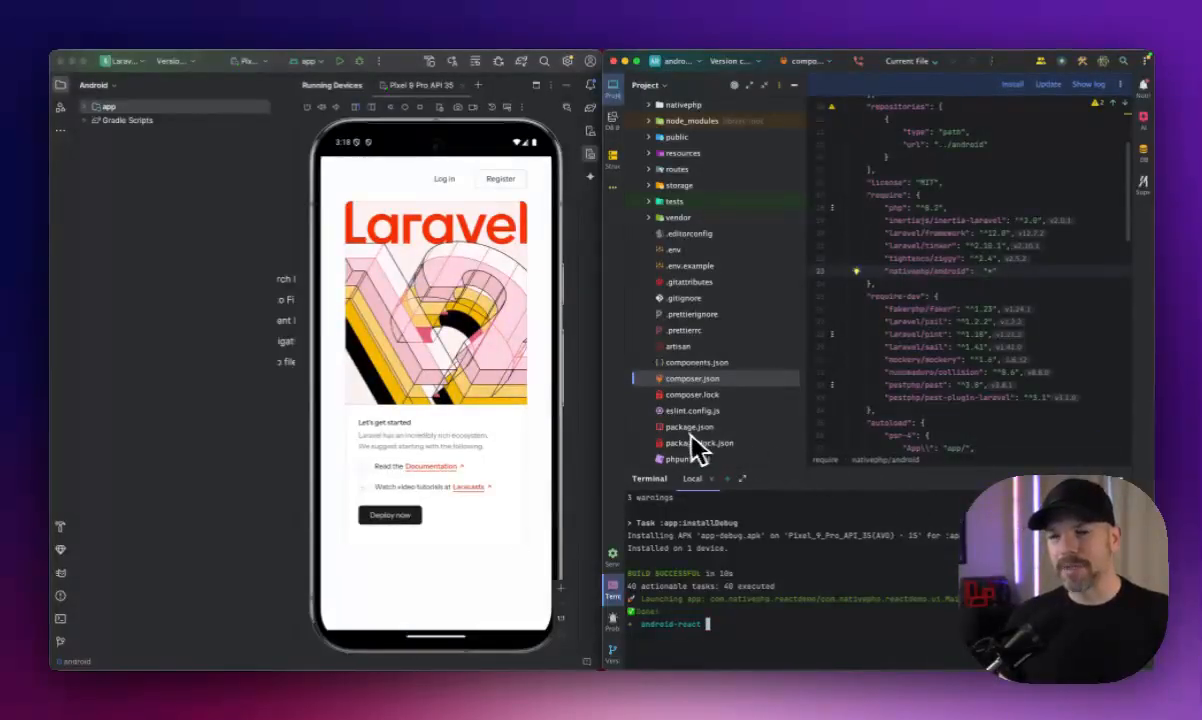
mouse_move(600, 395)
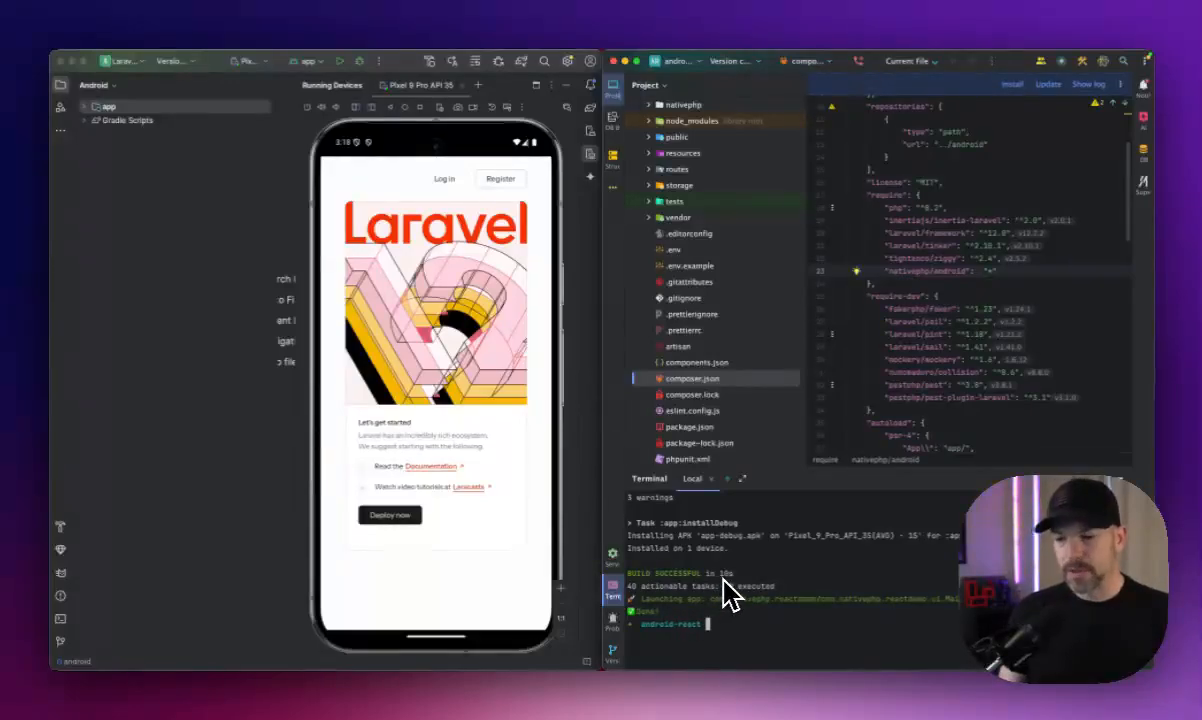
mouse_move(790, 600)
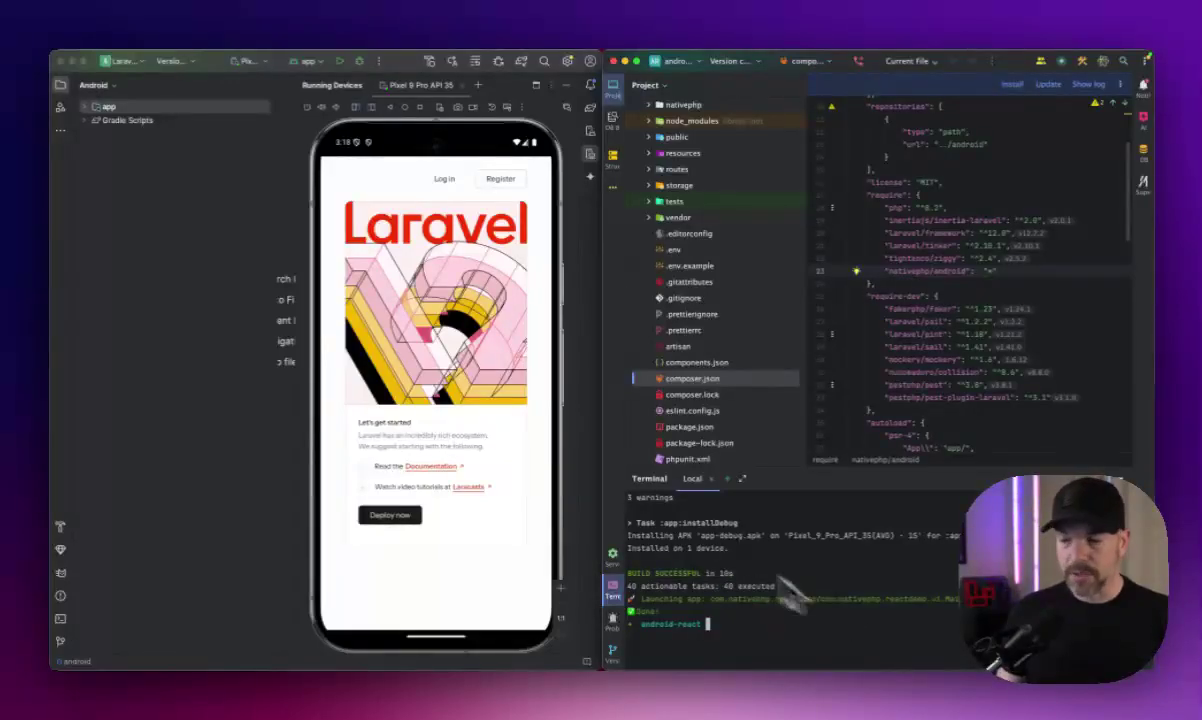
mouse_move(535, 440)
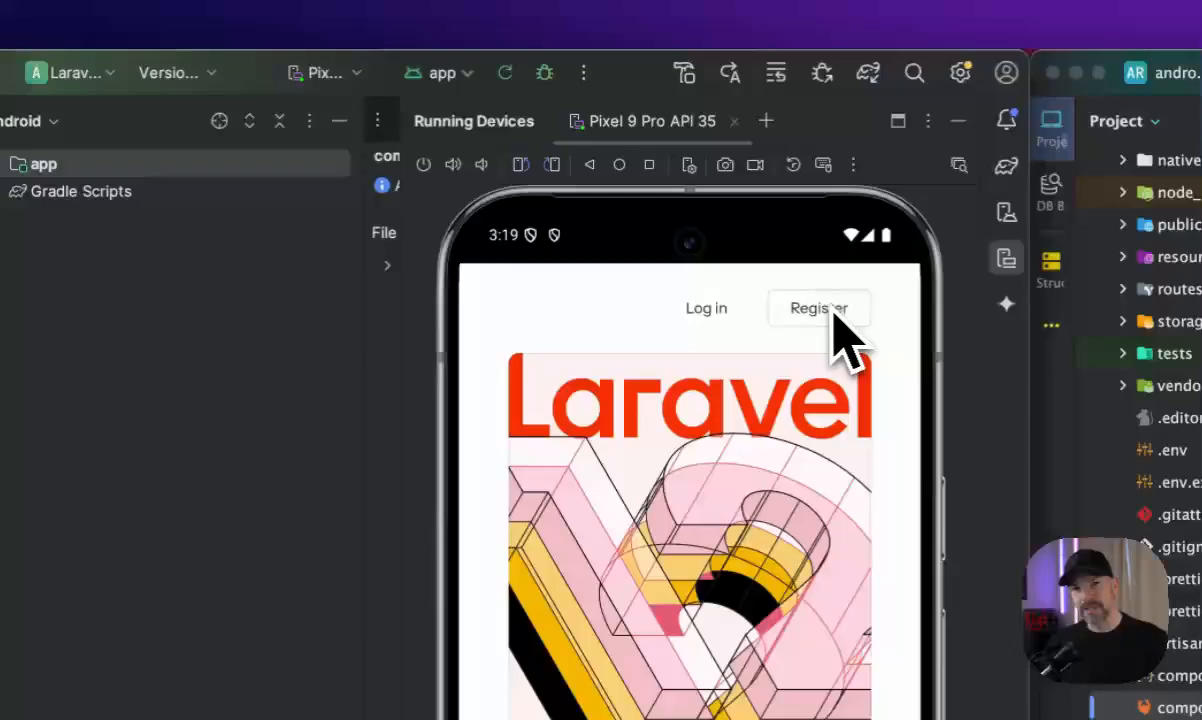
click(818, 308)
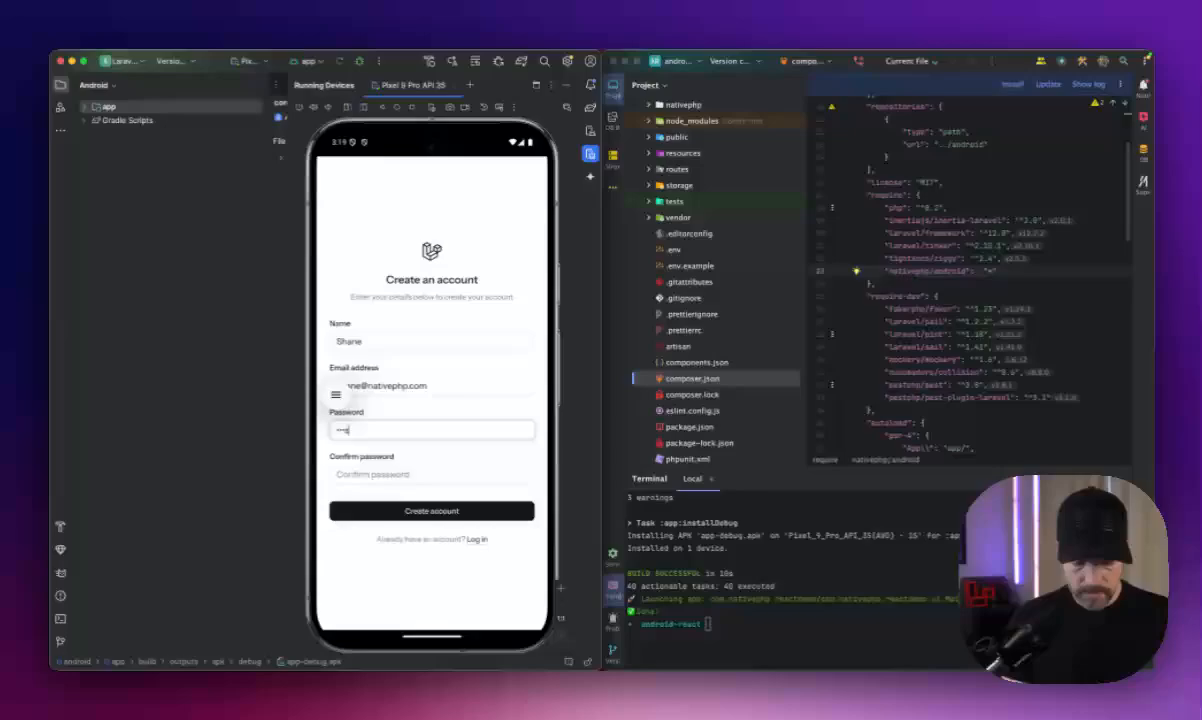
click(431, 510)
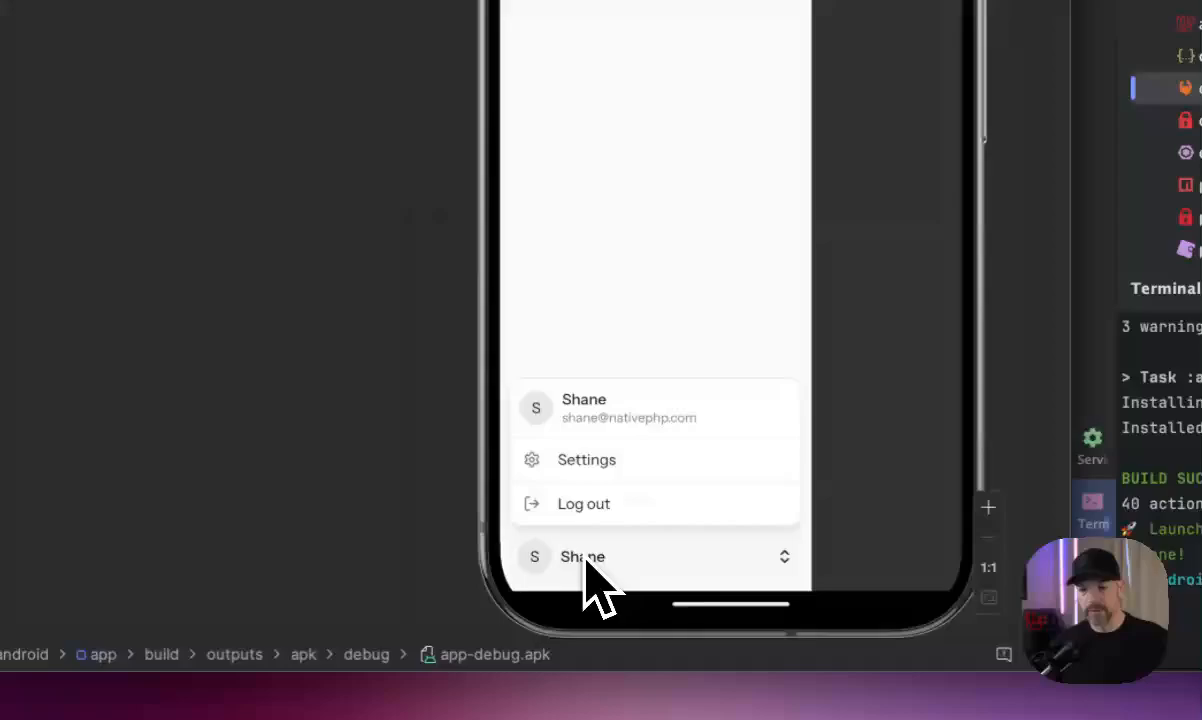
click(587, 459)
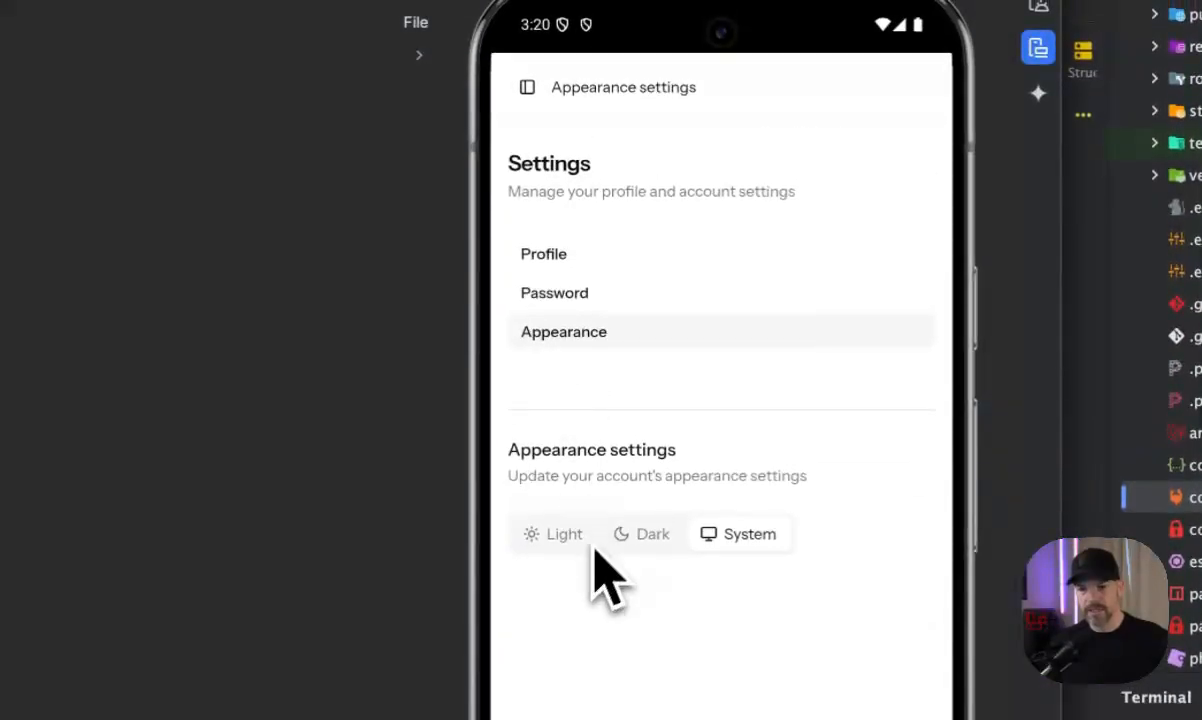
click(642, 533)
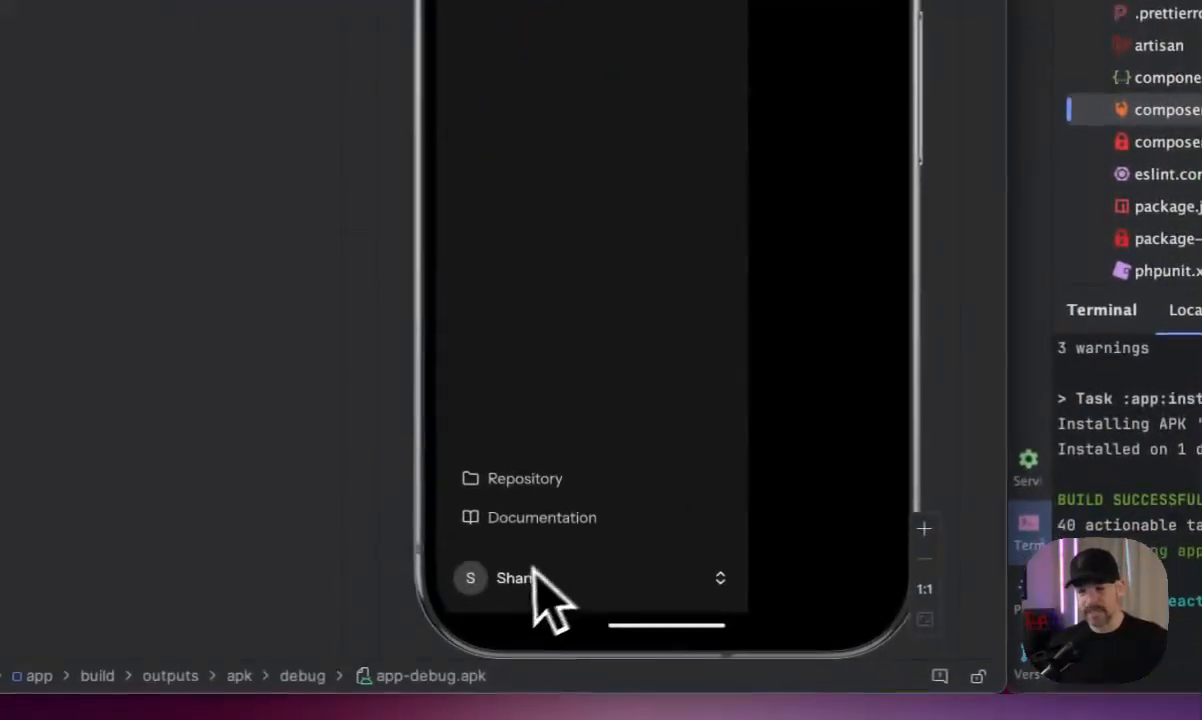
click(515, 577)
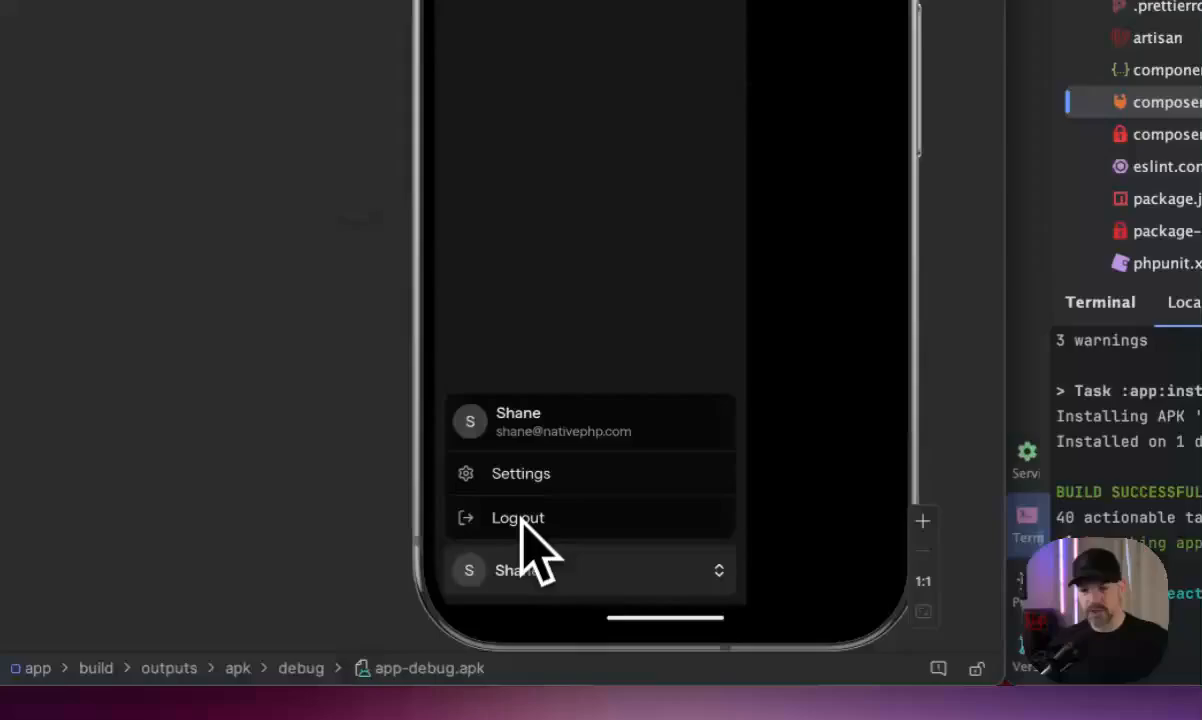
click(521, 473)
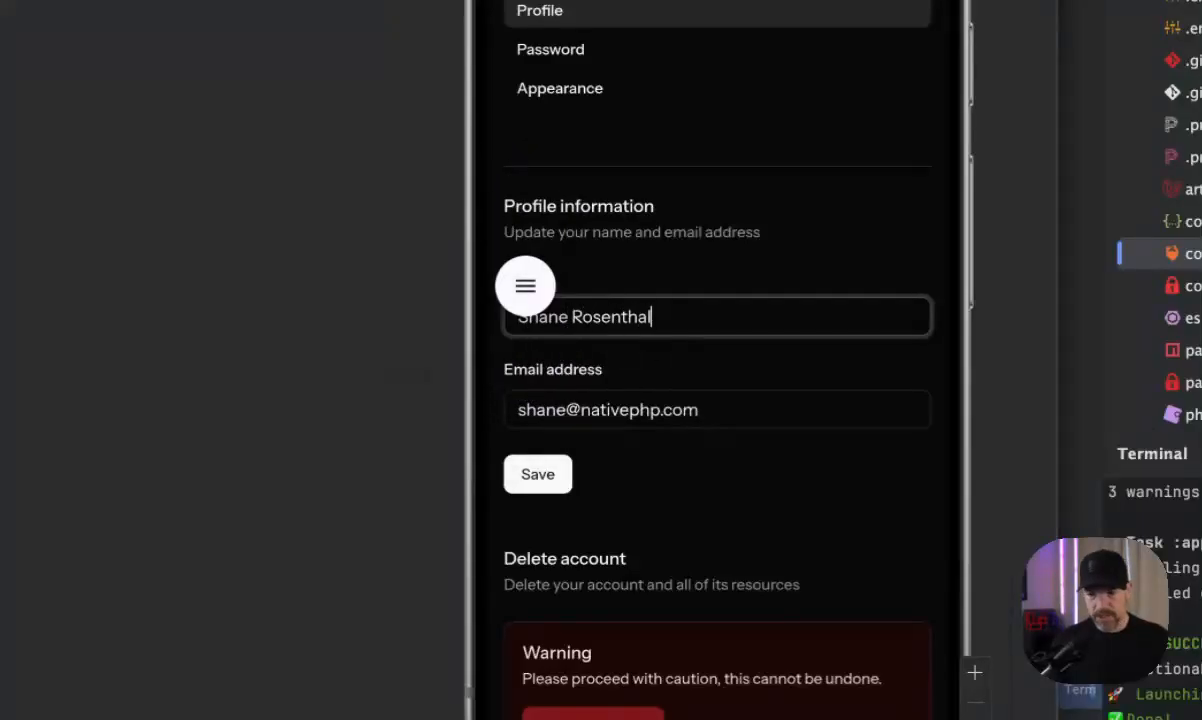
click(537, 474)
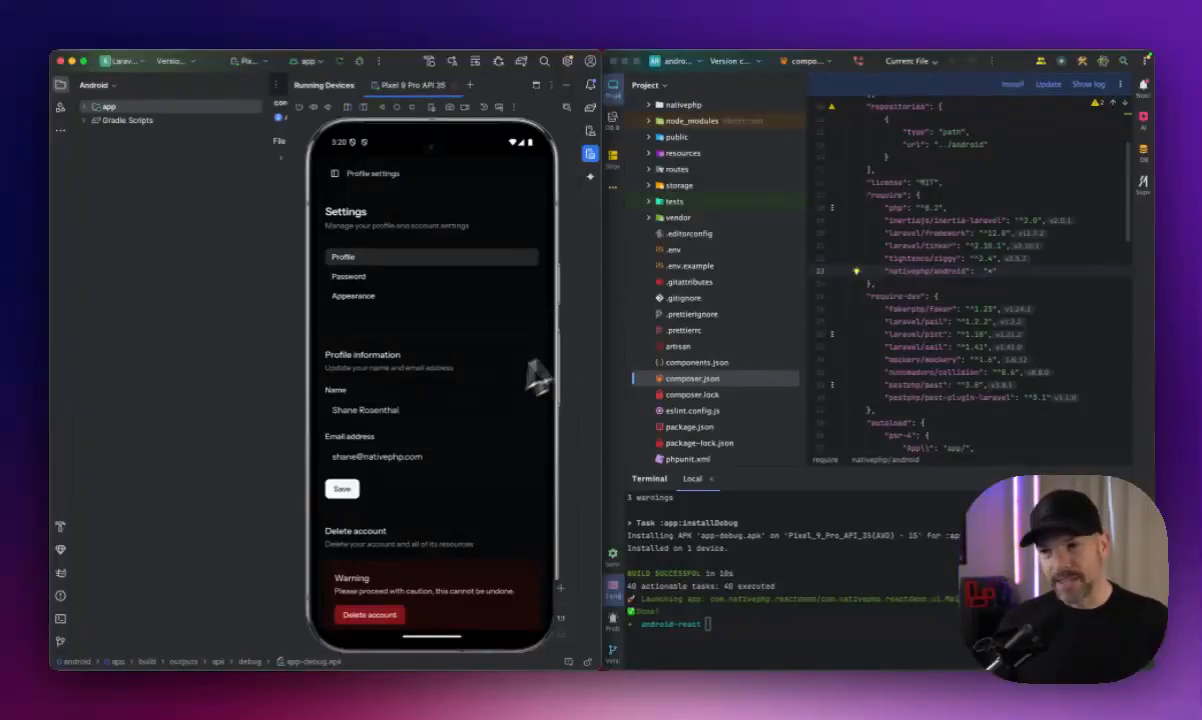
Select the generated nativephp android folder in the Project tree for deletion
scroll(up, 3)
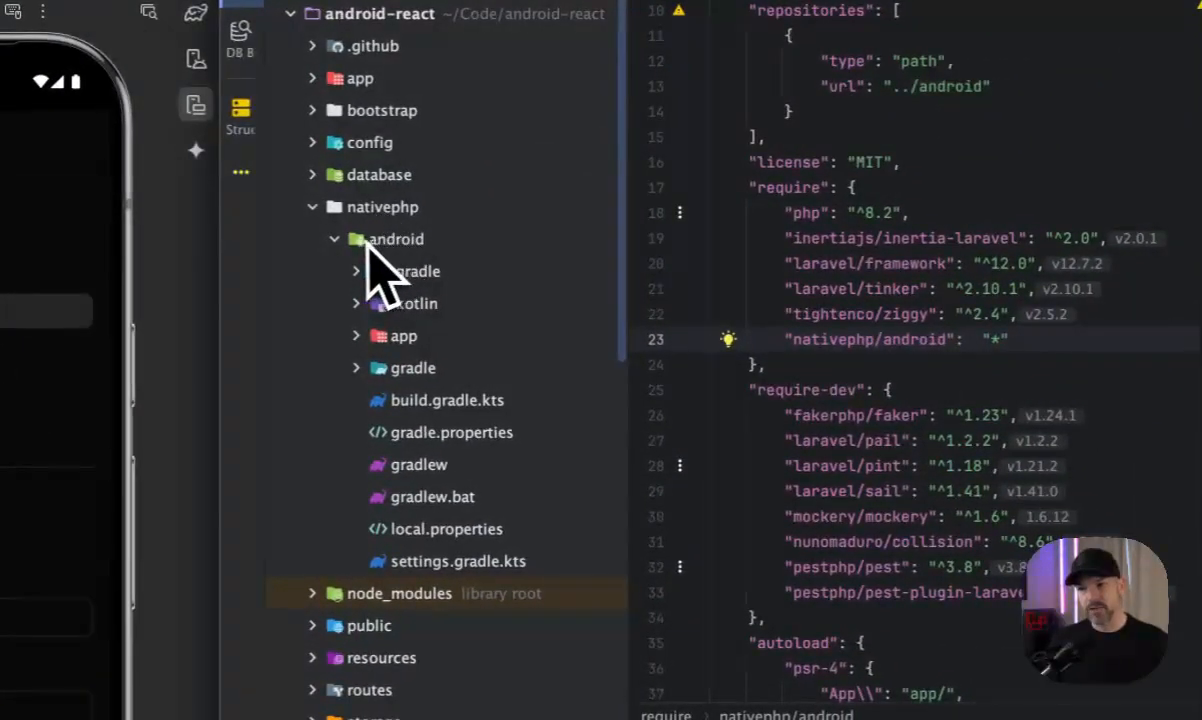
click(379, 207)
text(php artisan native:a)
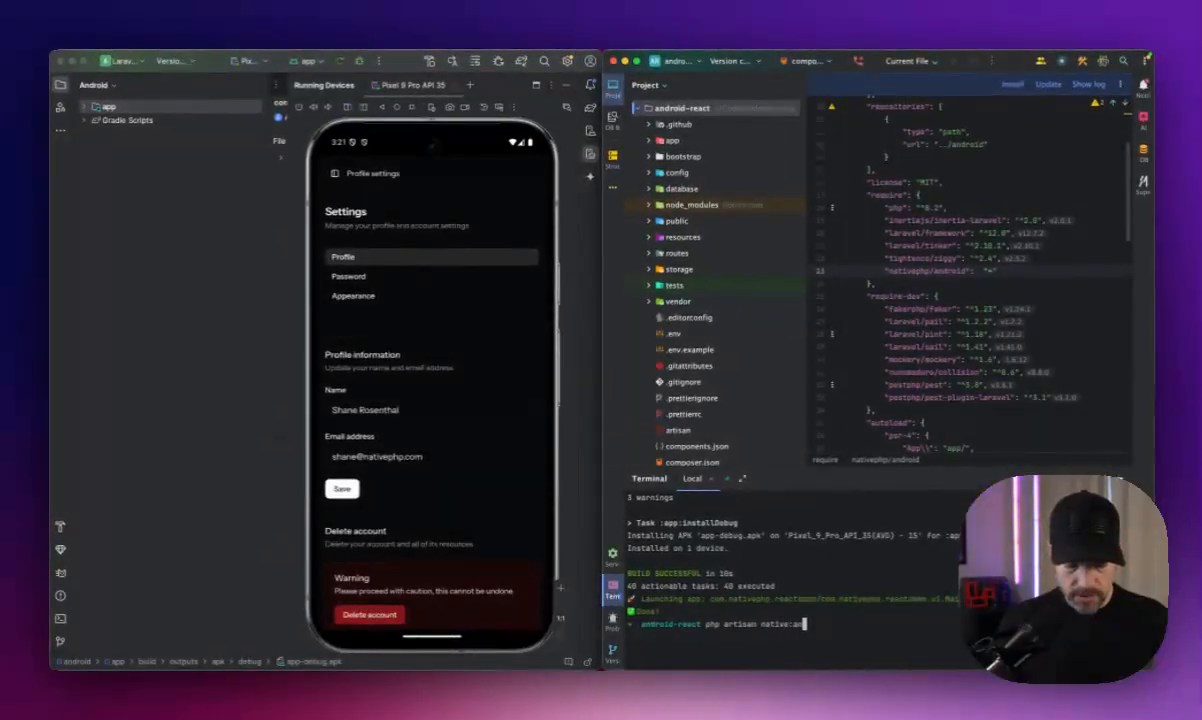
Run php artisan native:android-install --force to regenerate and rebuild the Android app
text(ndroid)
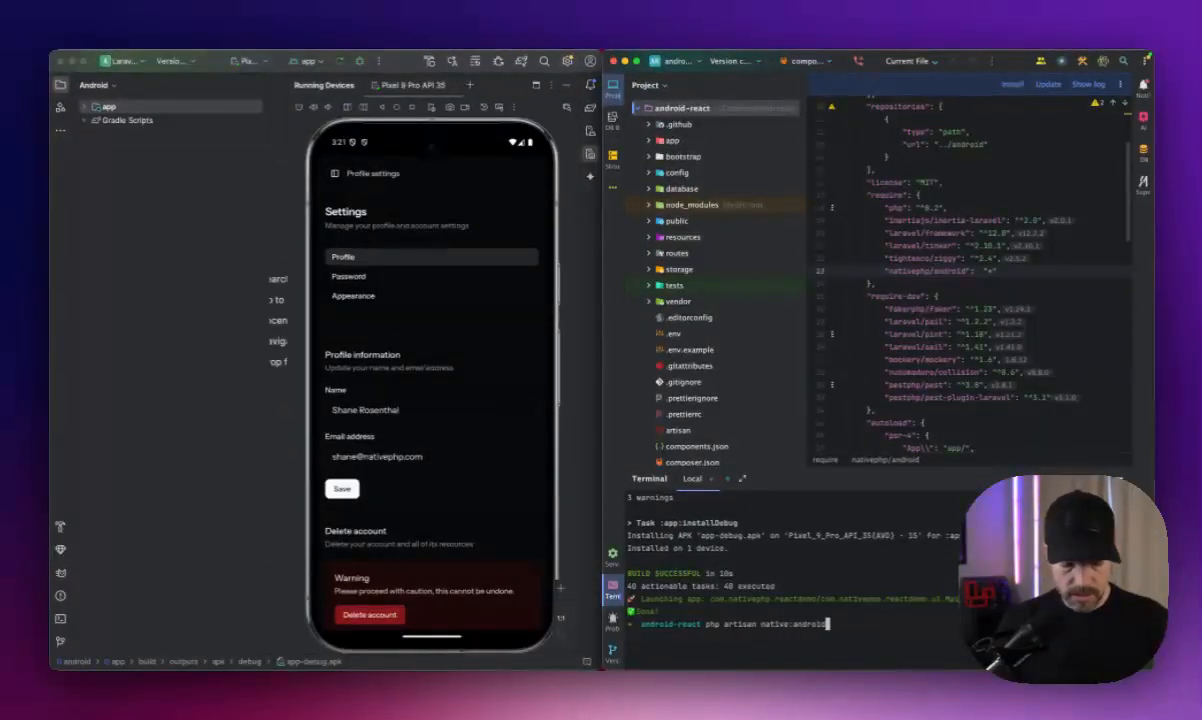
text(-install)
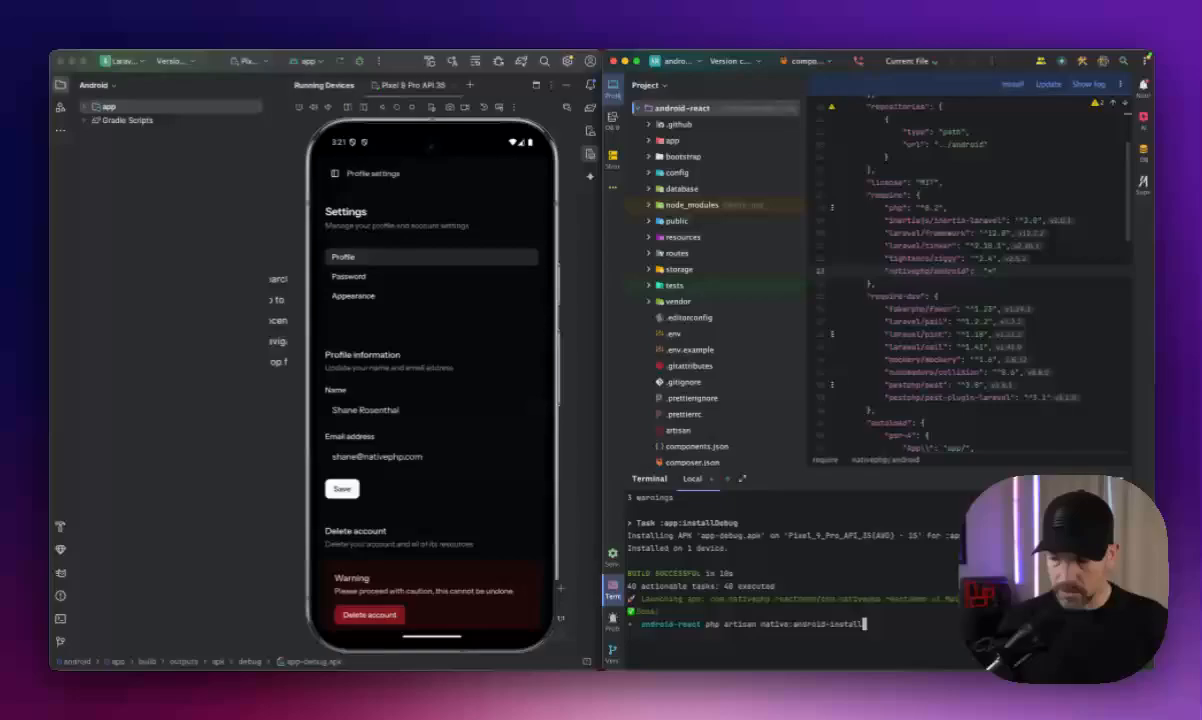
text(--force)
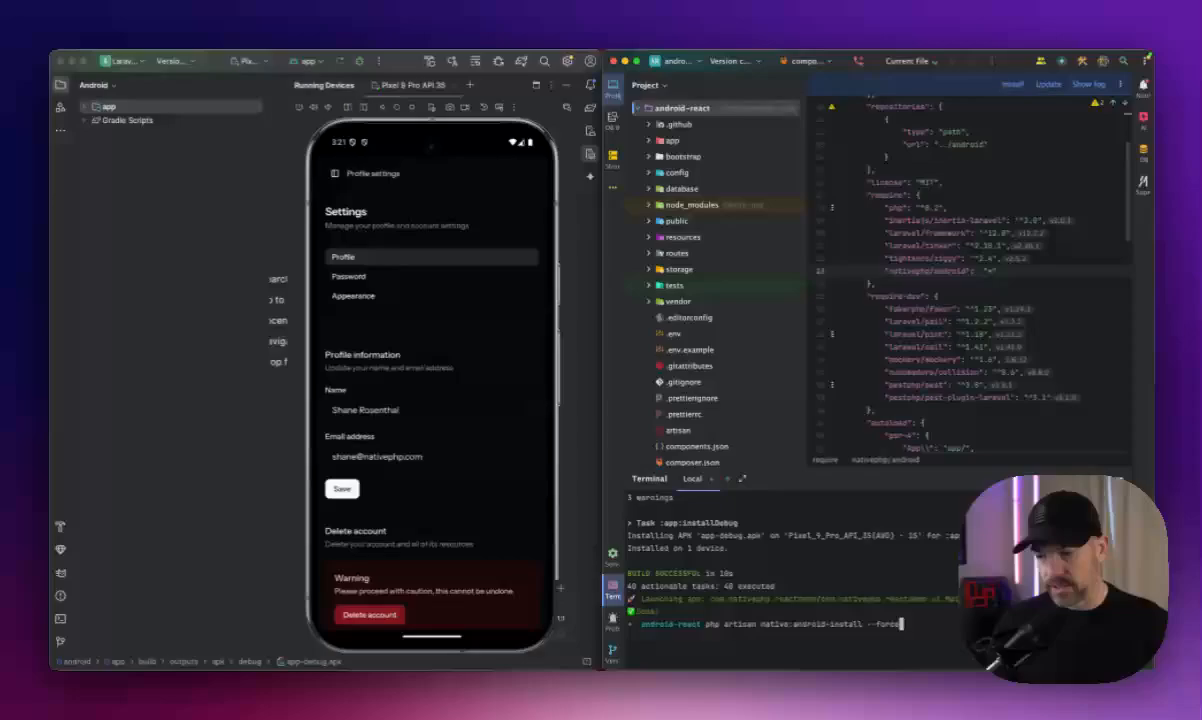
text(AA)
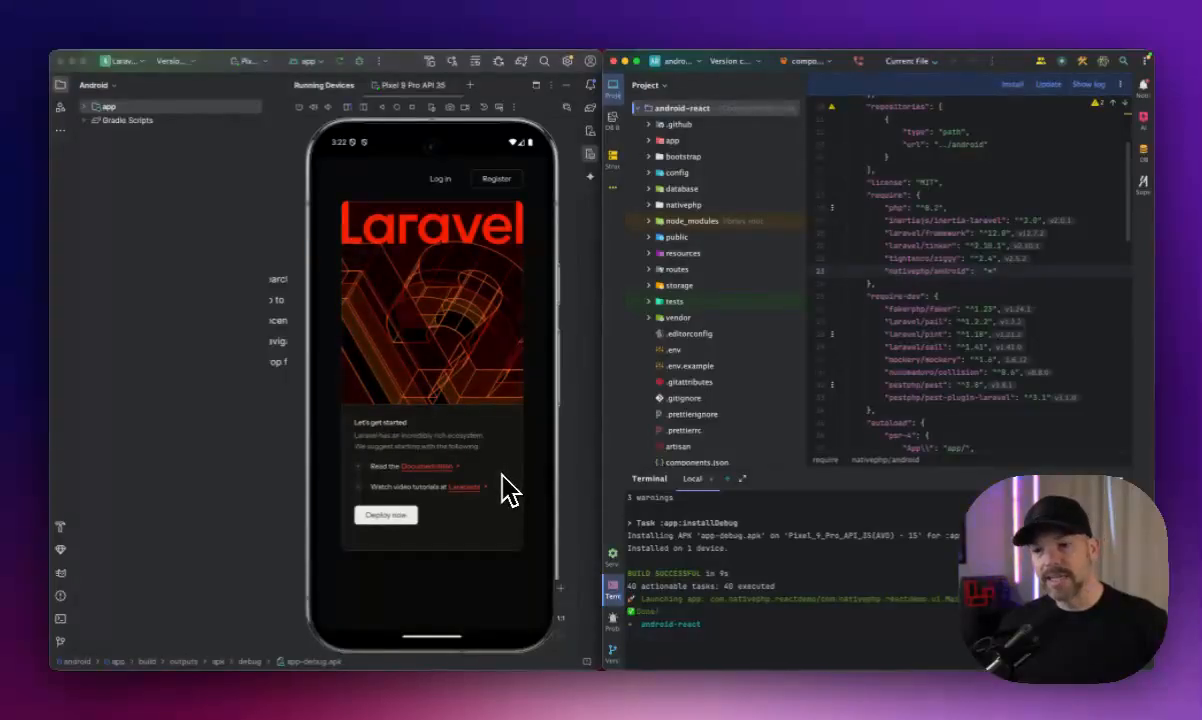
mouse_move(450, 185)
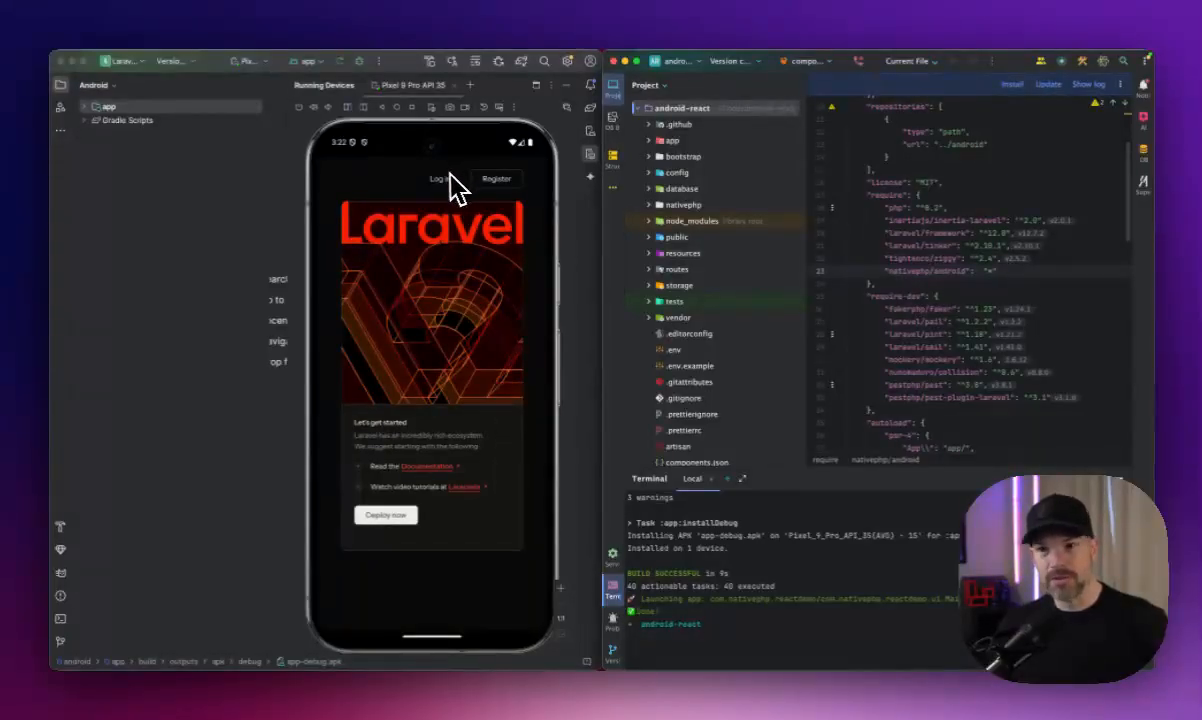
Log back into the reinstalled app and check the sidebar shows Shane Rosenthal
click(440, 178)
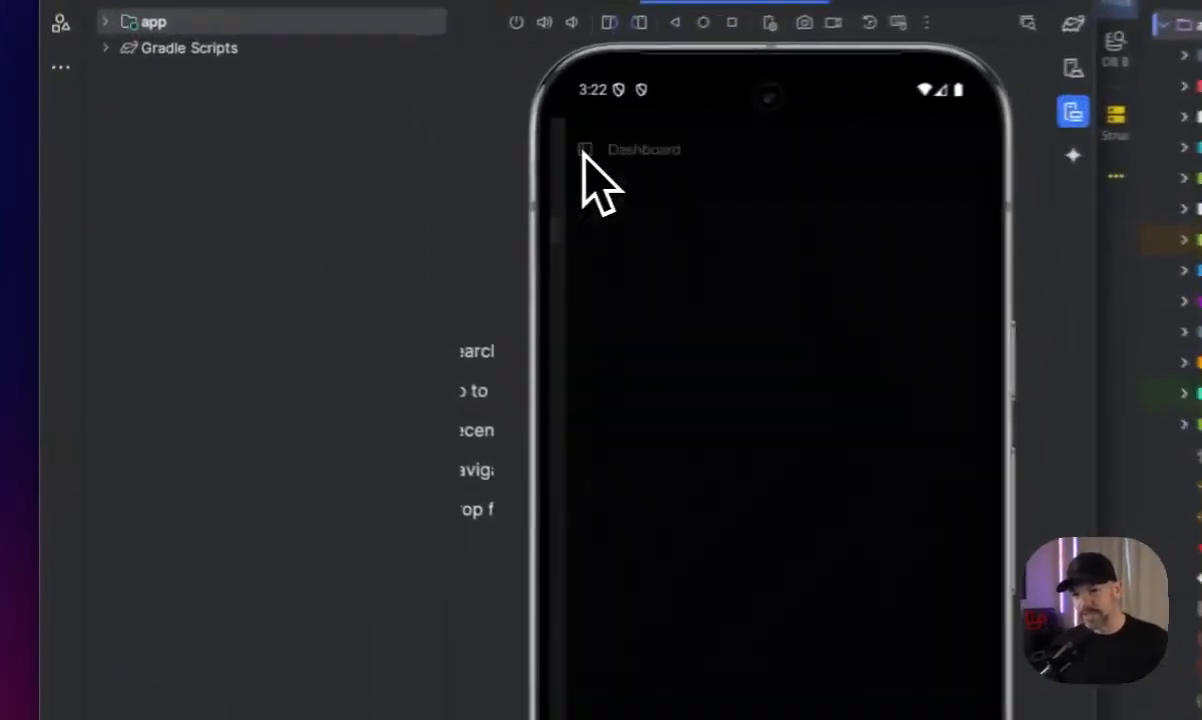
scroll(down, 3)
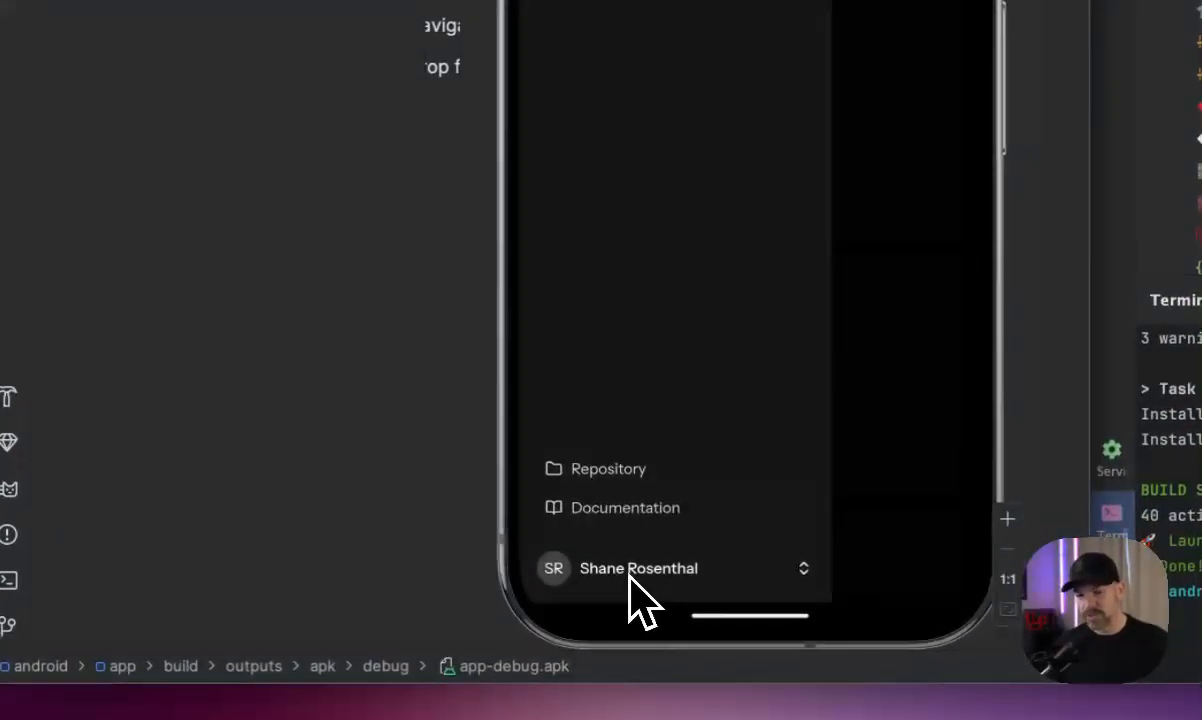